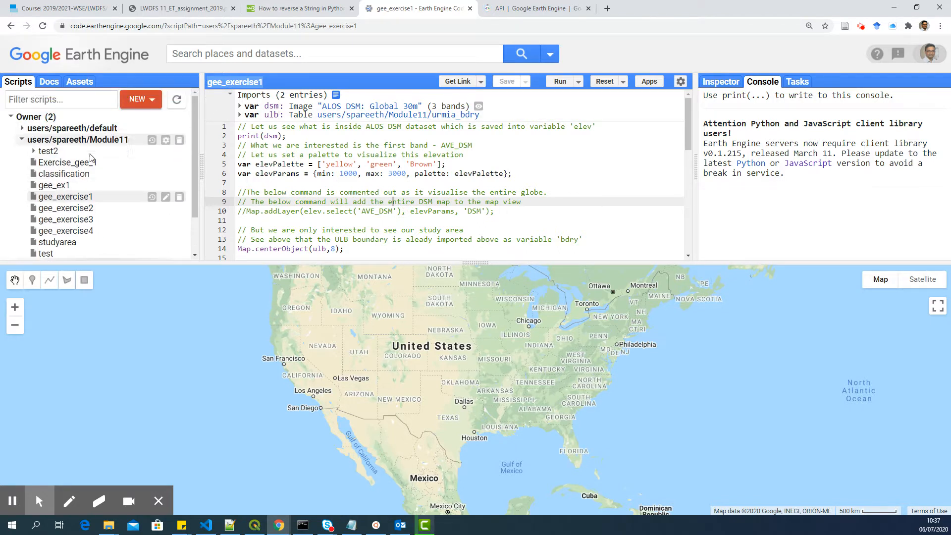
- Scroll the gee_exercise1 script past the opening ALOS DSM comment
scroll("down", 3)
type("//")
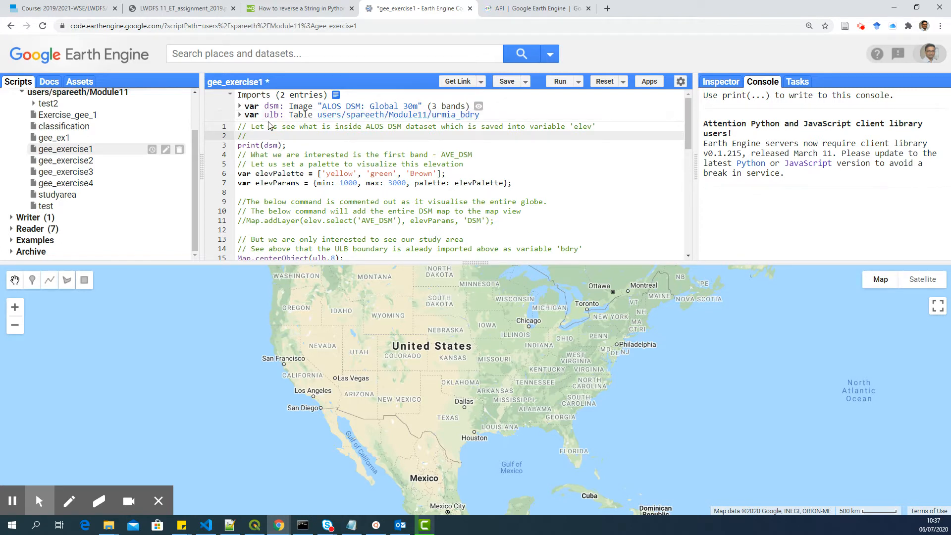
- List the uploaded assets, showing urmia_bdry, Groundtruth_2019 and miandoab_scheme in Module11
left_click(278, 126)
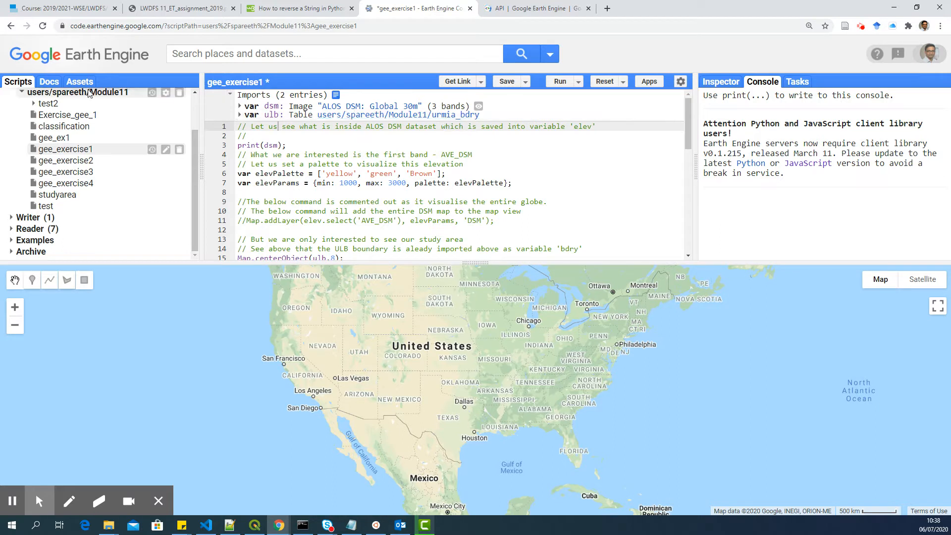
left_click(79, 81)
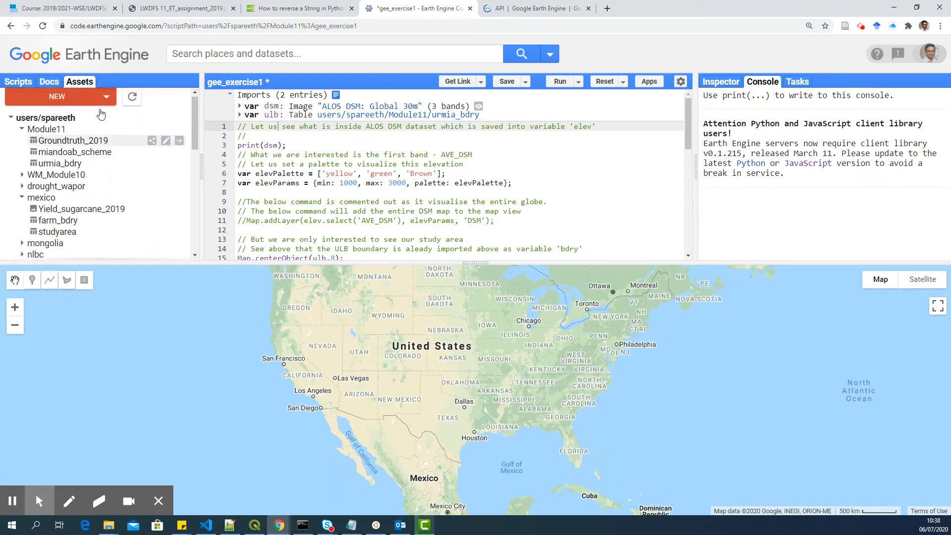
left_click(240, 115)
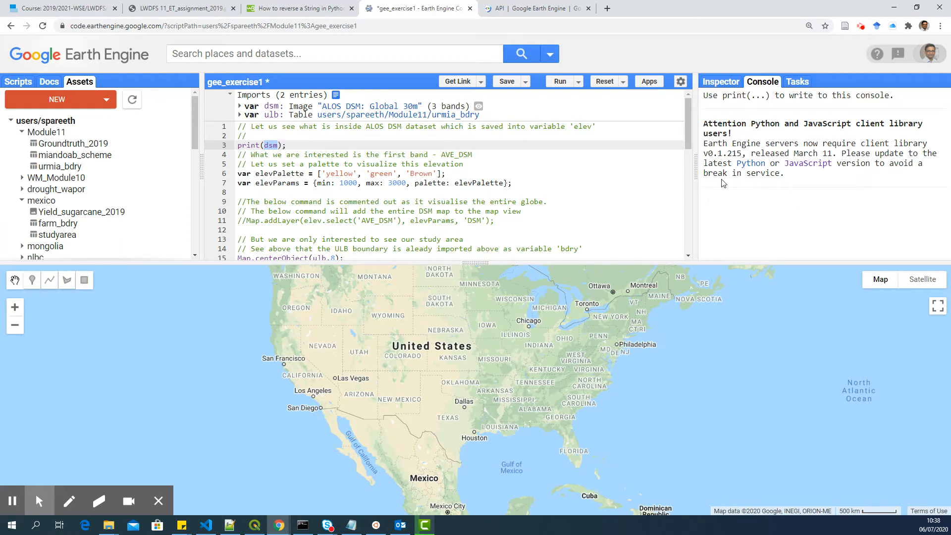
left_click(326, 154)
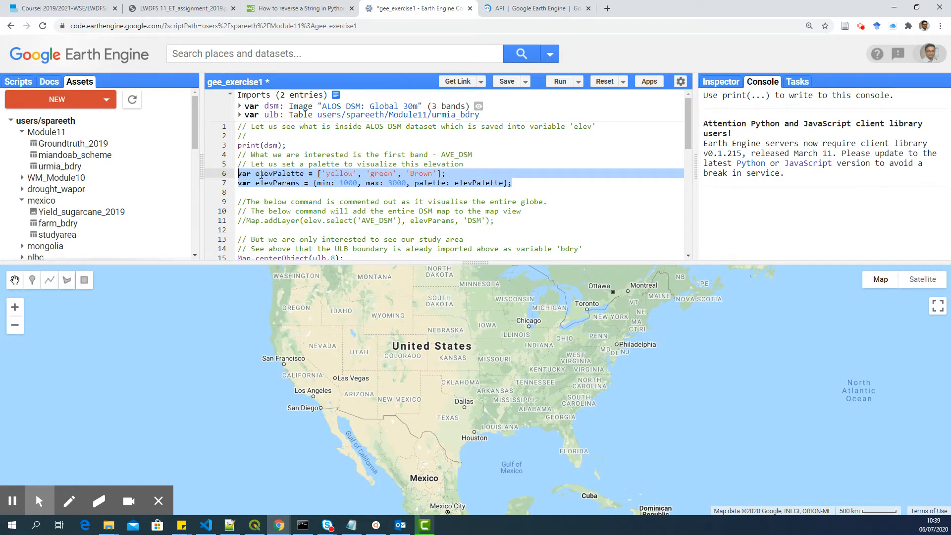
left_click(258, 189)
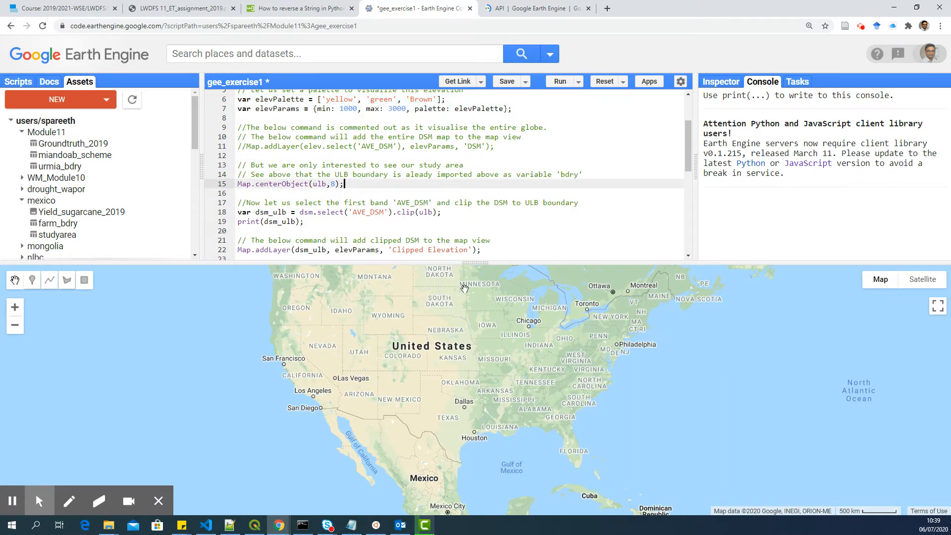
- View the ALOS DSM: Global 30m description from the imported dsm variable
double_click(319, 184)
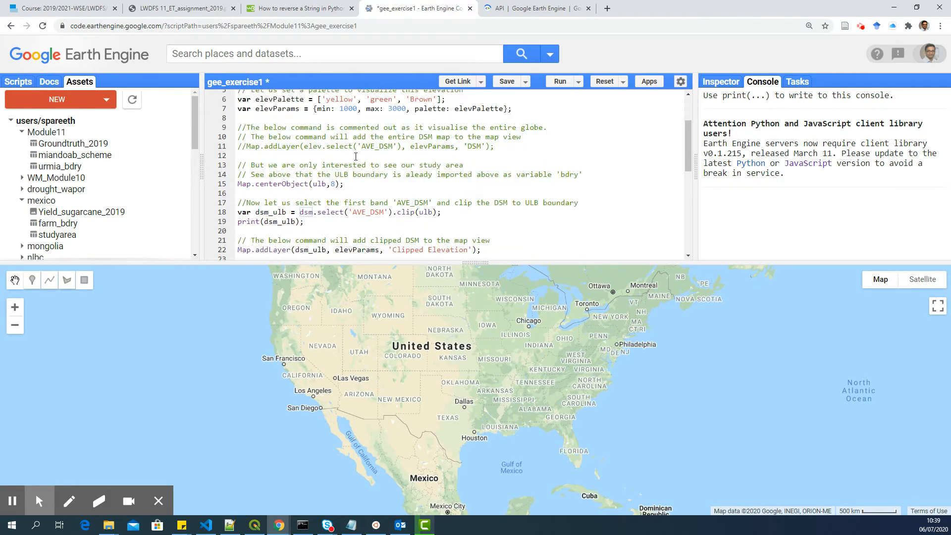
left_click(560, 80)
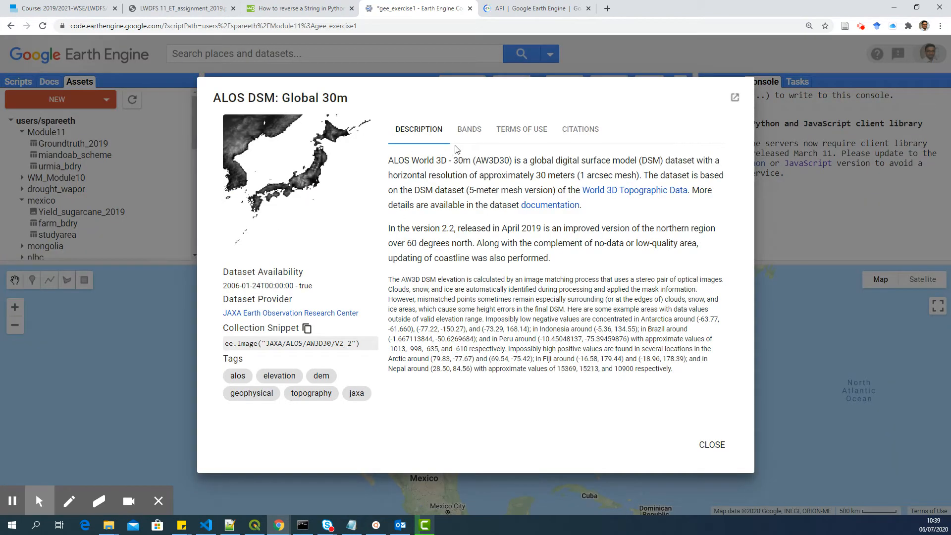
- Check the AVE_DSM band range (-1054 to 15355), then close the dataset details
left_click(468, 129)
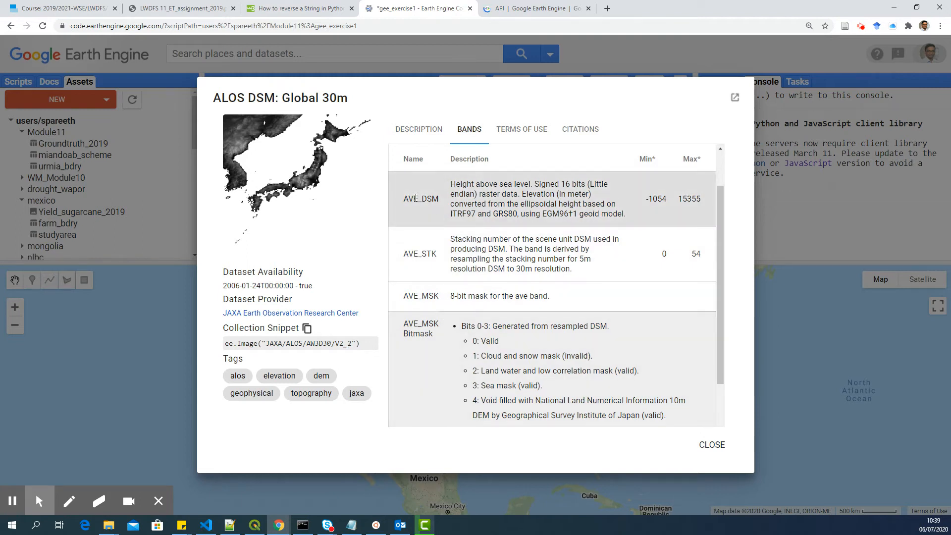
double_click(419, 198)
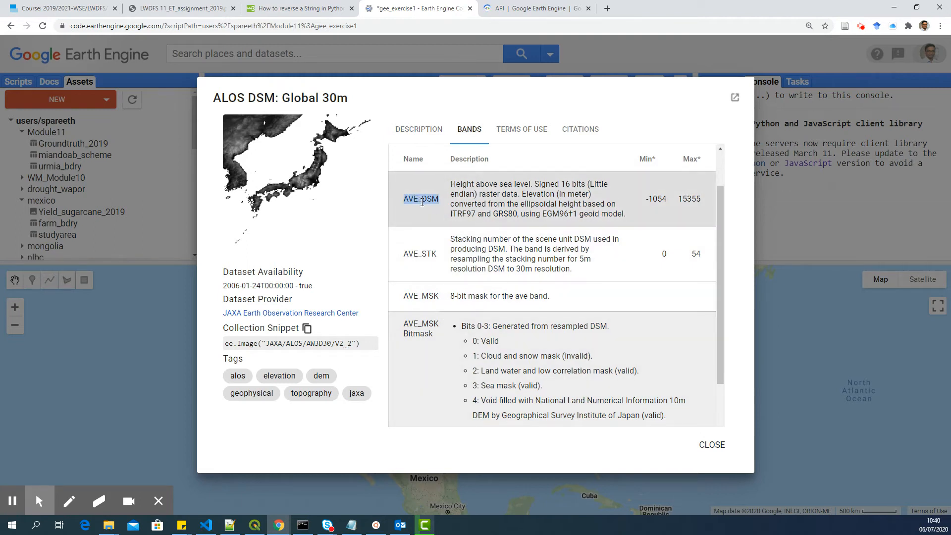
right_click(420, 199)
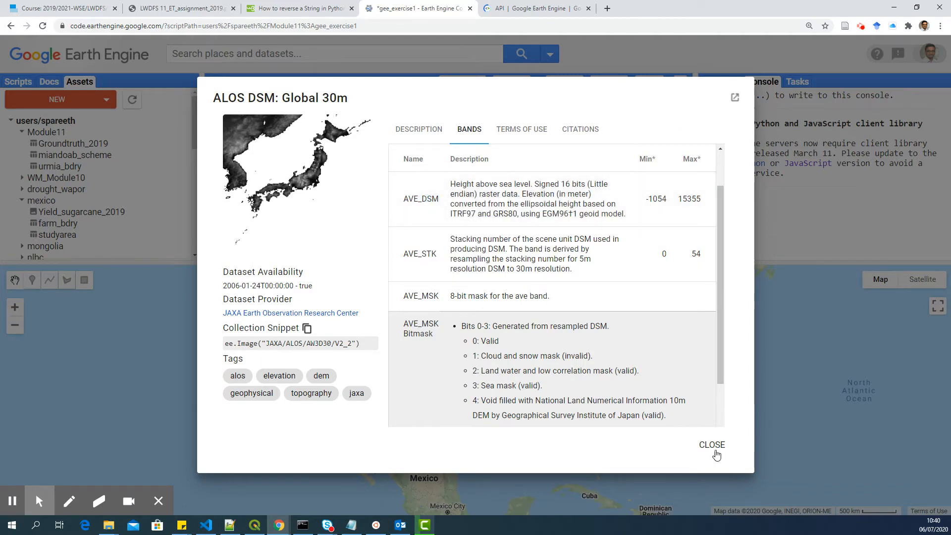
left_click(711, 445)
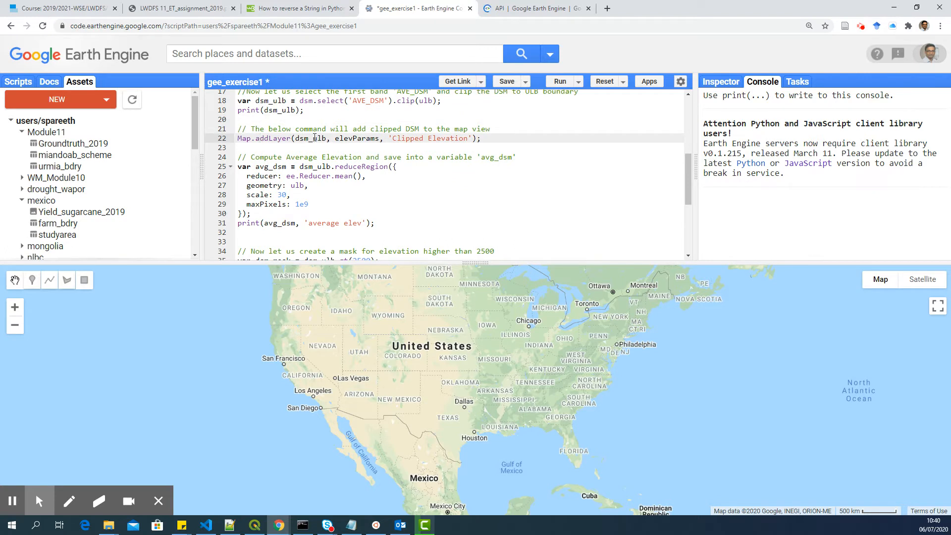
- Review the clipped-layer line and scroll to the above-2500 mask step
double_click(280, 110)
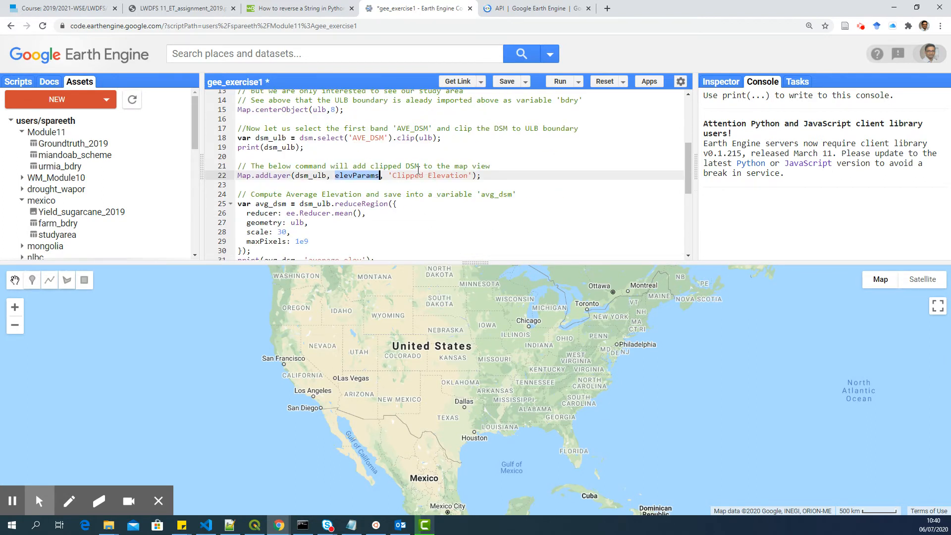
scroll("down", 3)
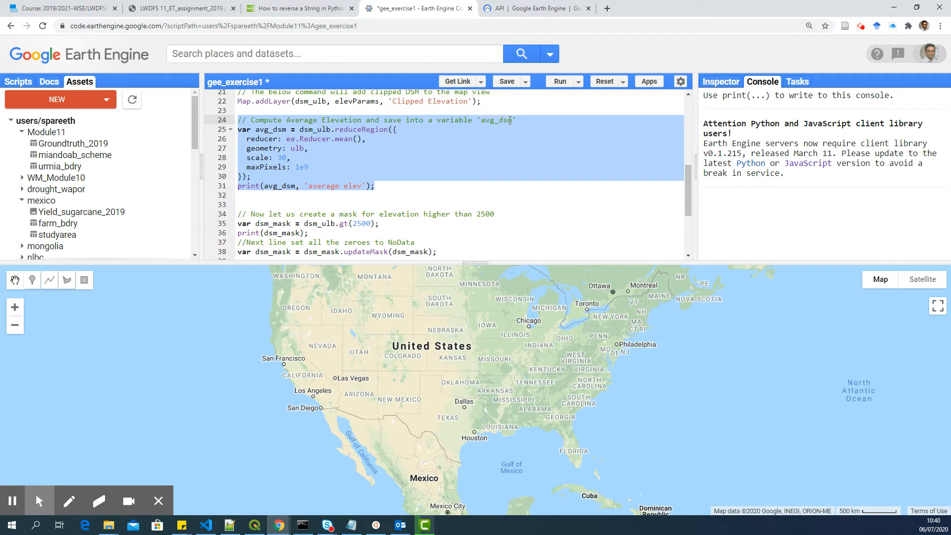
mouse_move(293, 181)
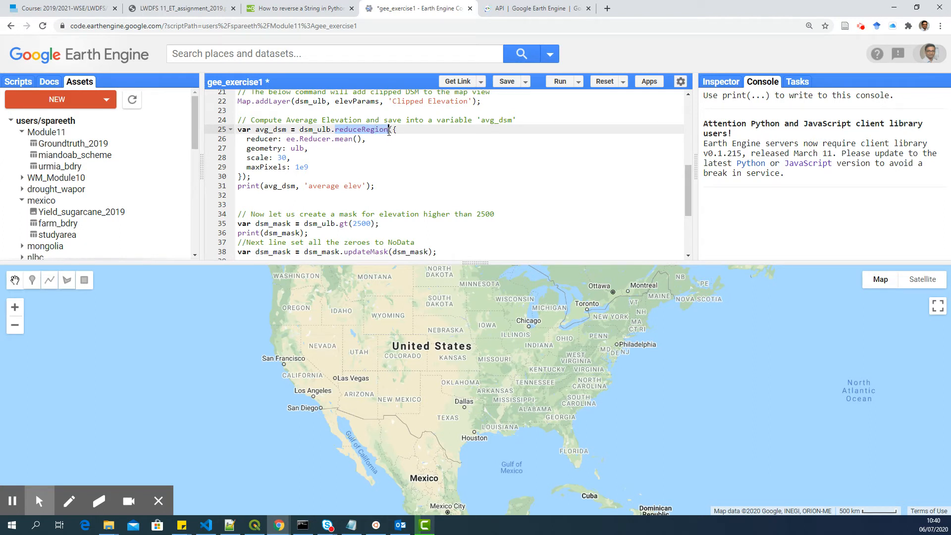
mouse_move(326, 138)
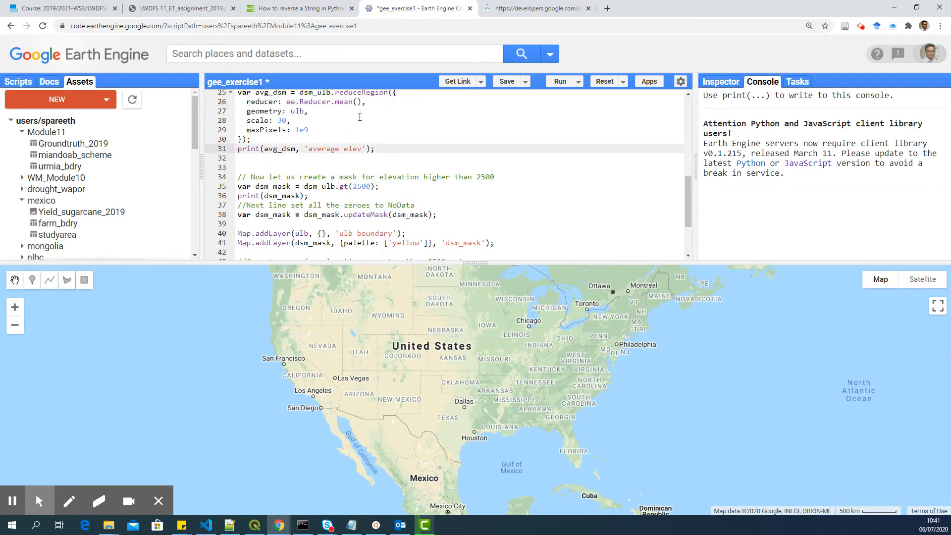
- Review the mean reducer, dsm_mask variable and boundary addLayer code
double_click(343, 101)
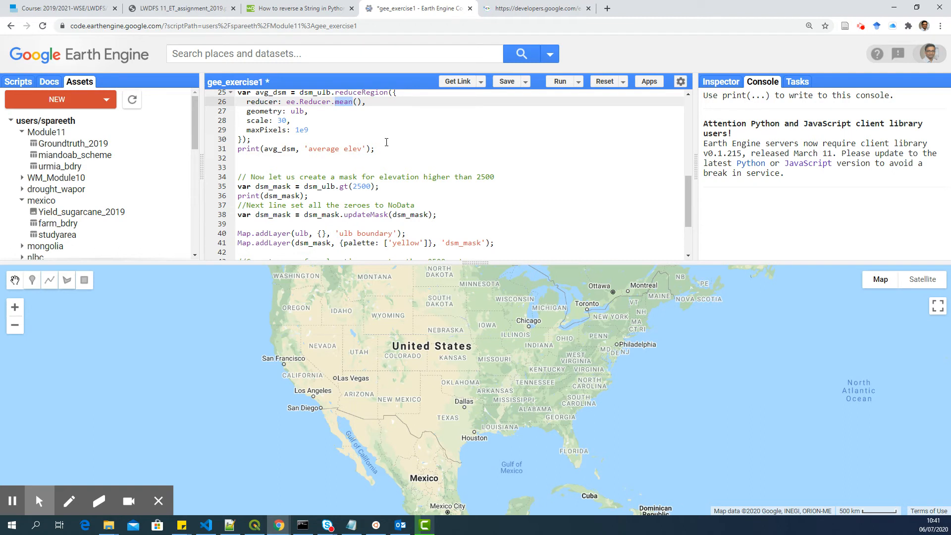
scroll("down", 3)
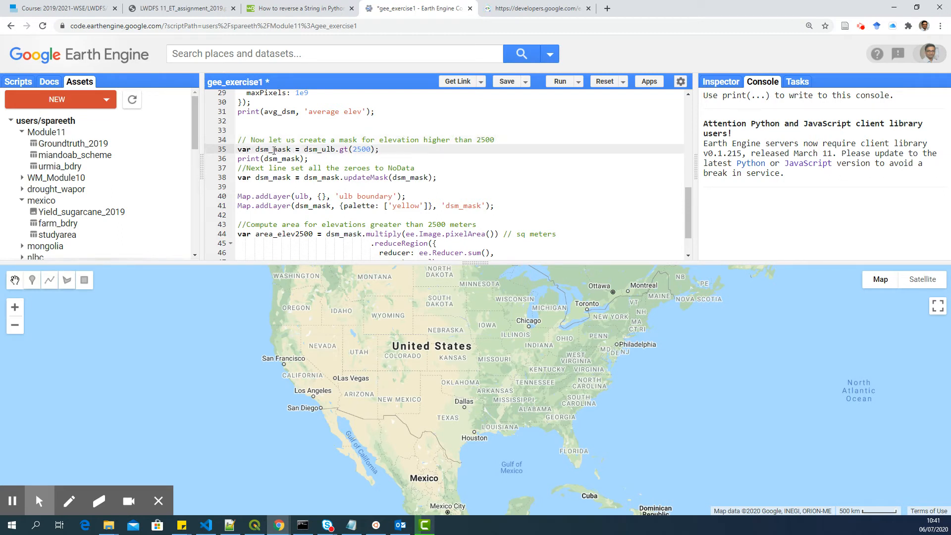
double_click(273, 150)
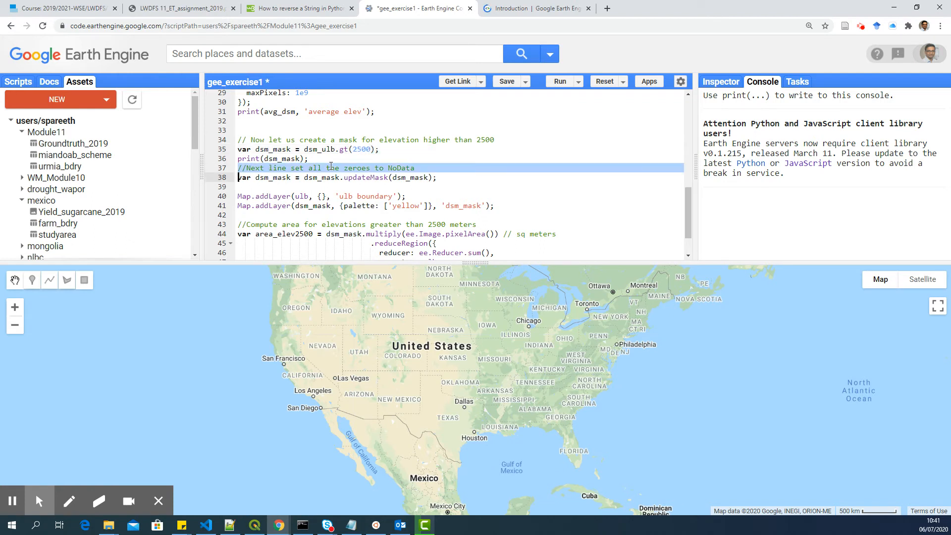
double_click(357, 168)
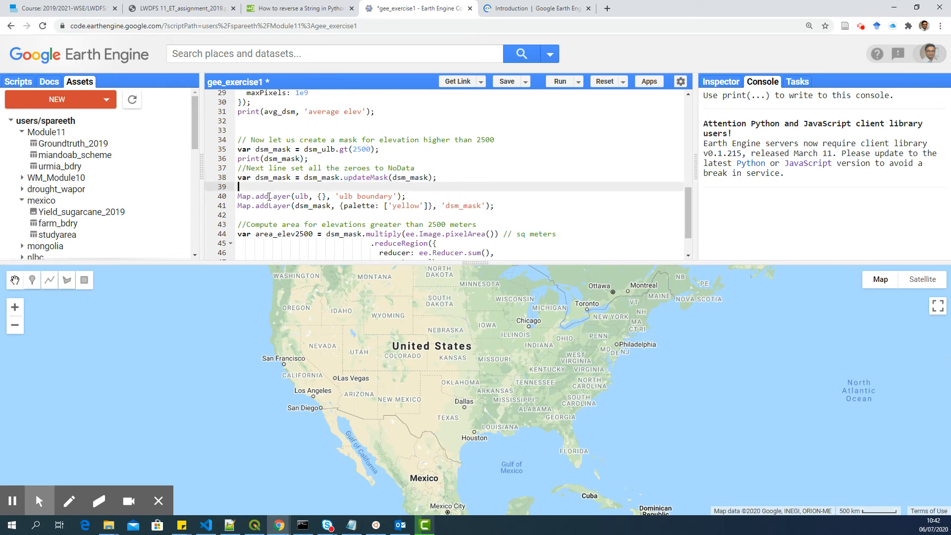
double_click(301, 197)
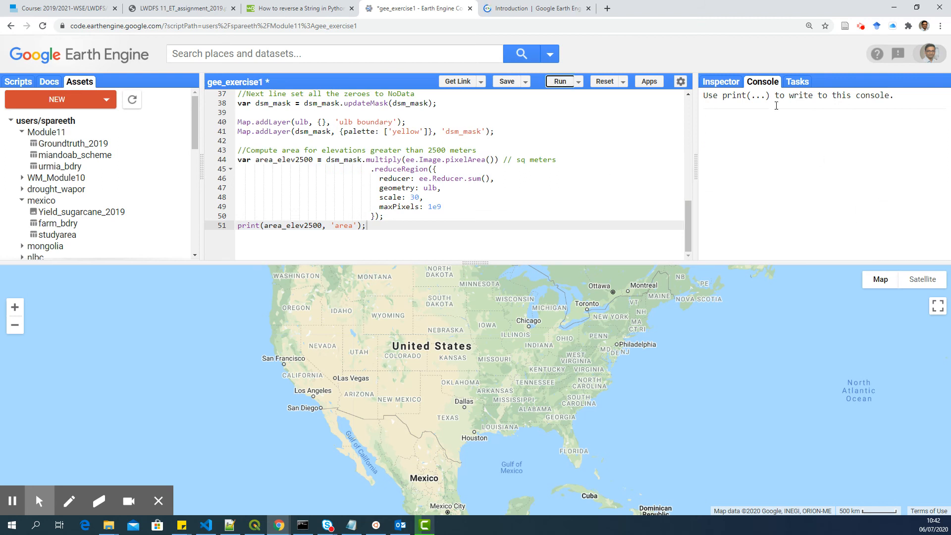
- Run the elevation script to map the clipped DSM and yellow high-elevation mask
left_click(560, 80)
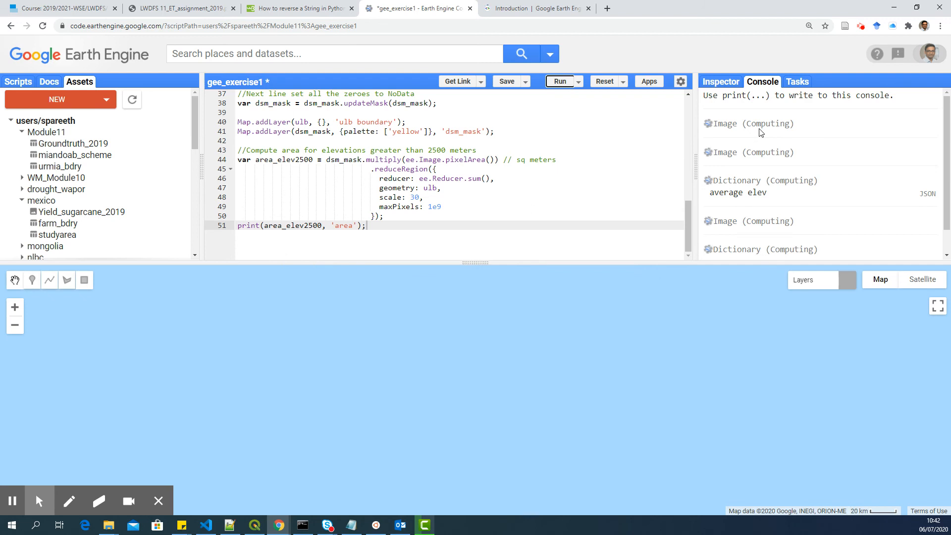
left_click(559, 81)
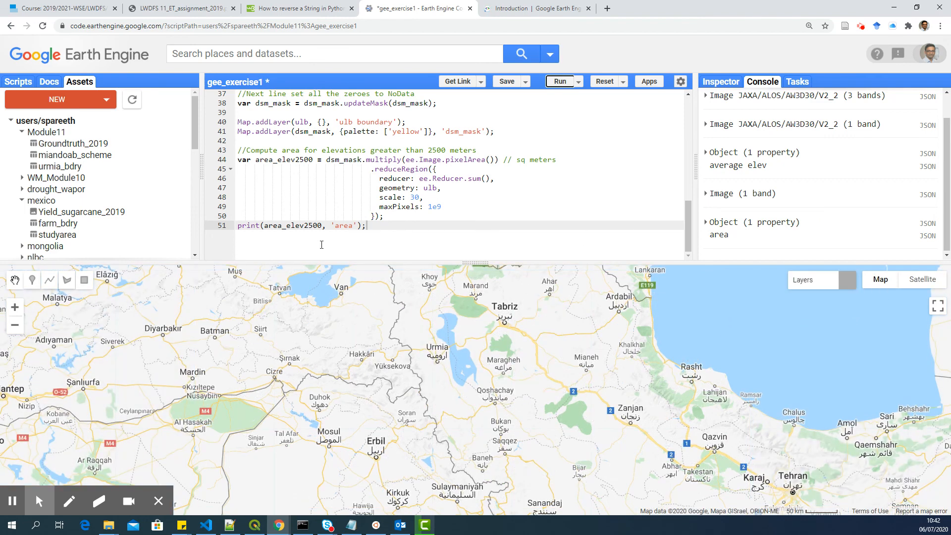
left_click(559, 80)
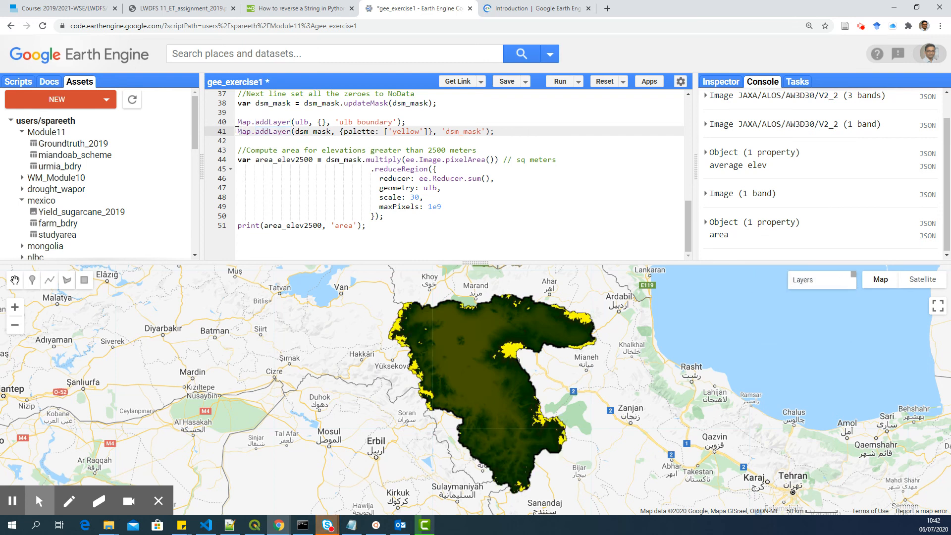
left_click(425, 197)
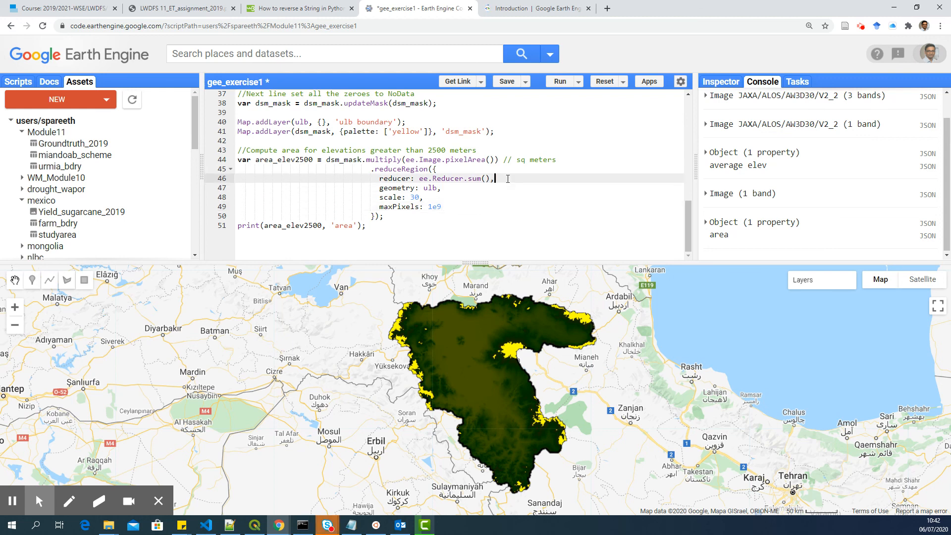
- Expand the printed result and select the AVE_DSM area value 2811076317.31
left_click(706, 222)
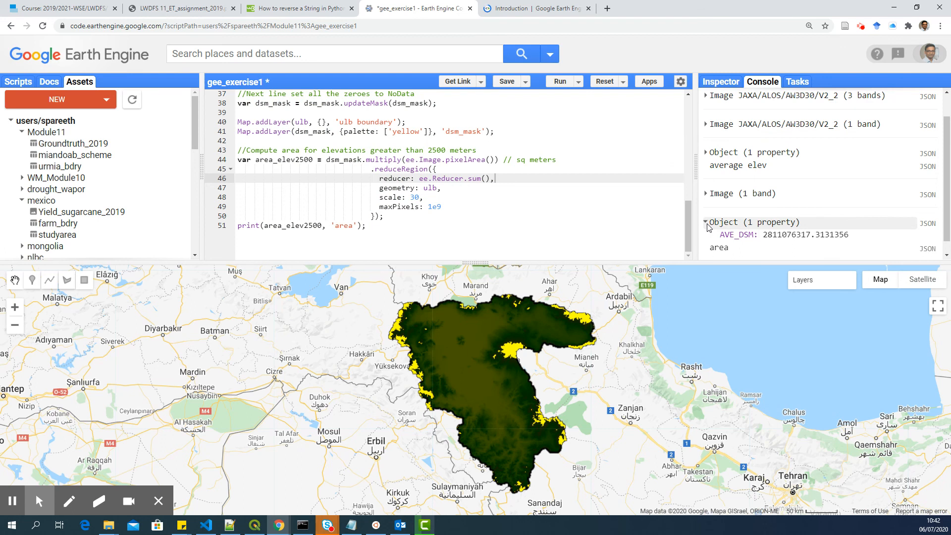
double_click(803, 234)
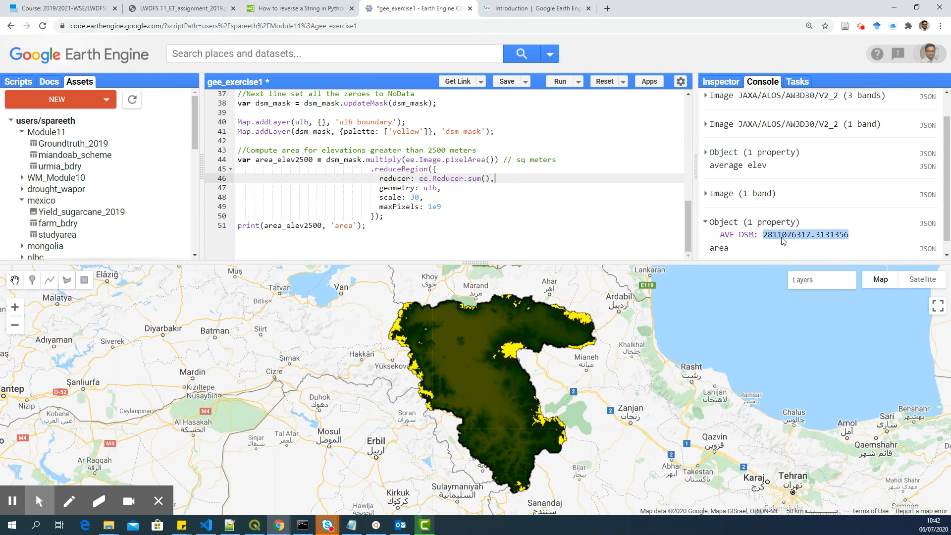